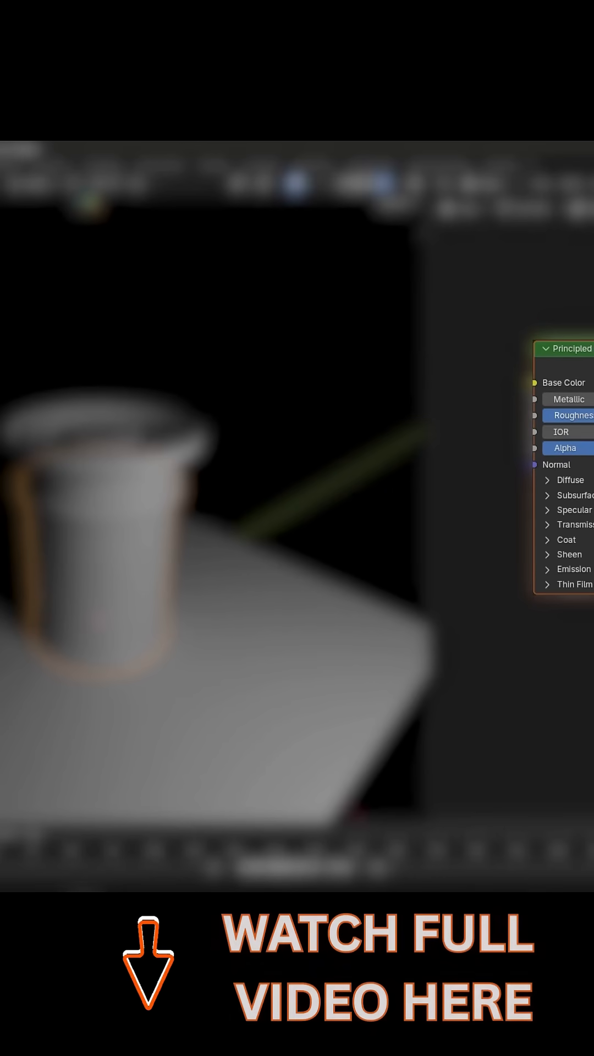
- Play back the smoke simulation in the Timeline to animate the blue smoke cloud
click(548, 584)
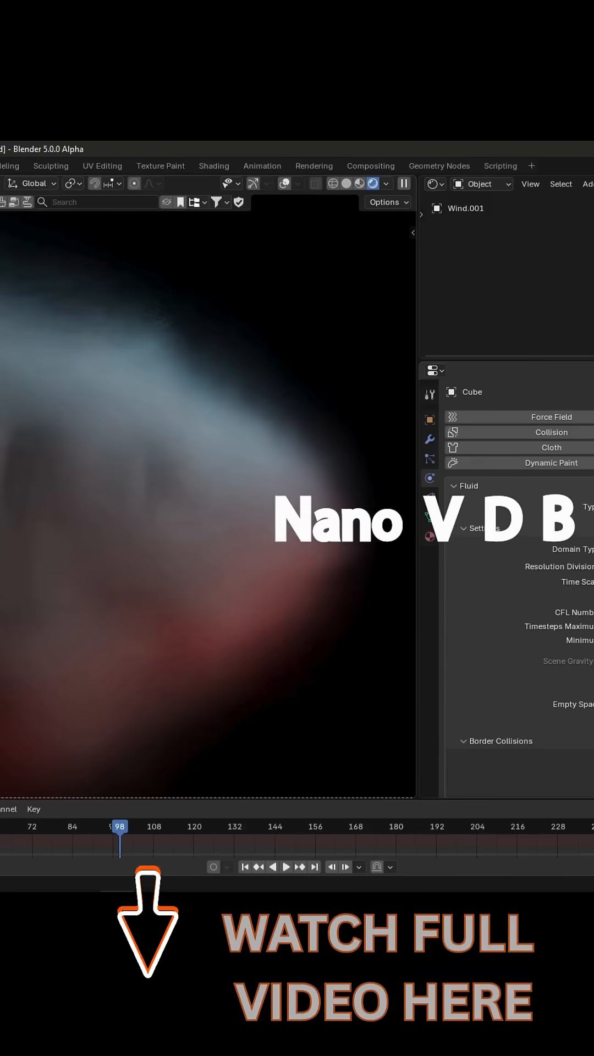
click(286, 866)
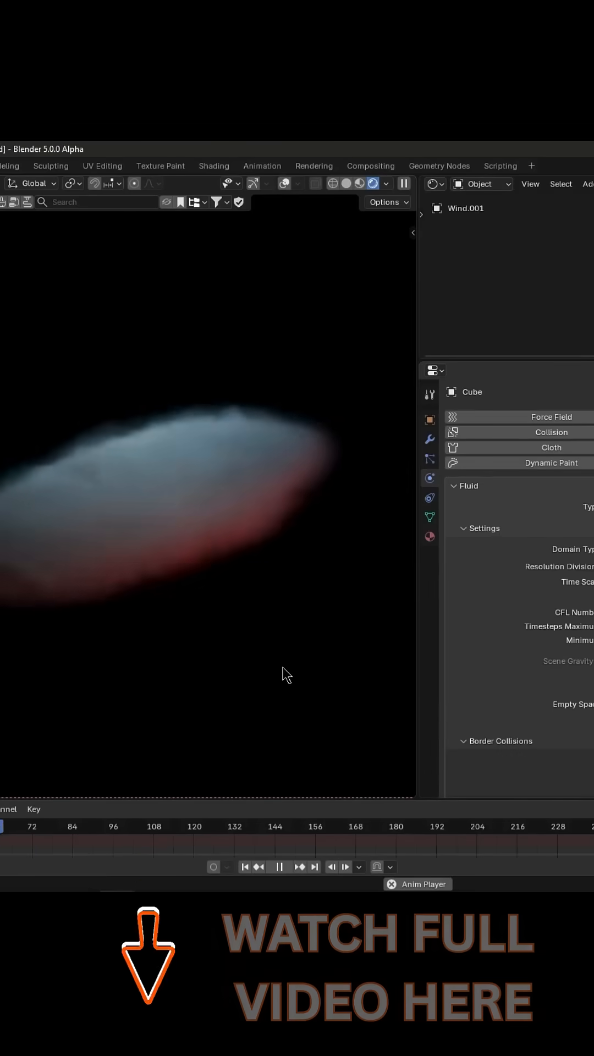